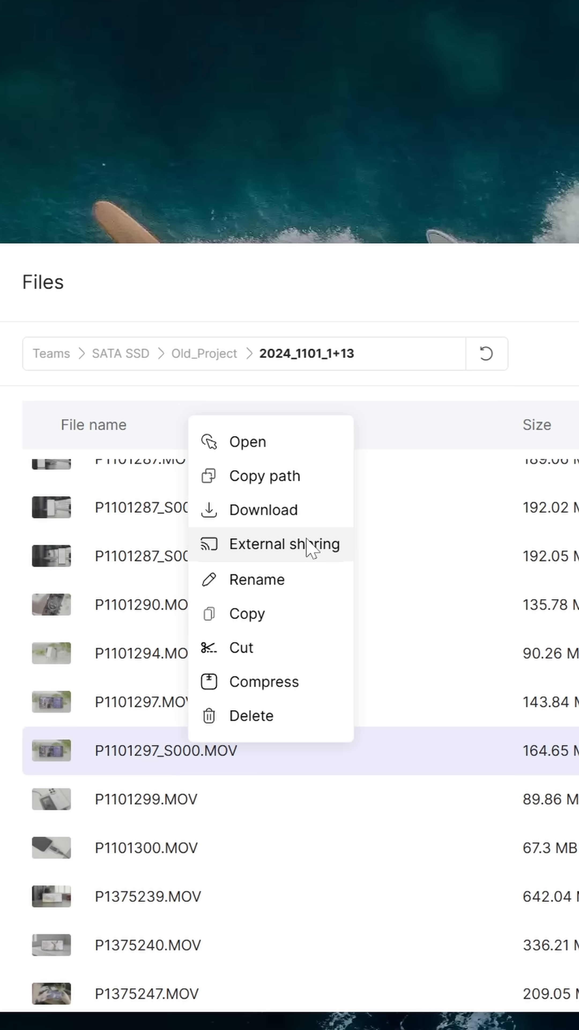
Share P1101297_S000.MOV from the 2024_1101_1+13 folder via External sharing
{"action": "left_click", "coordinate": [284, 544]}
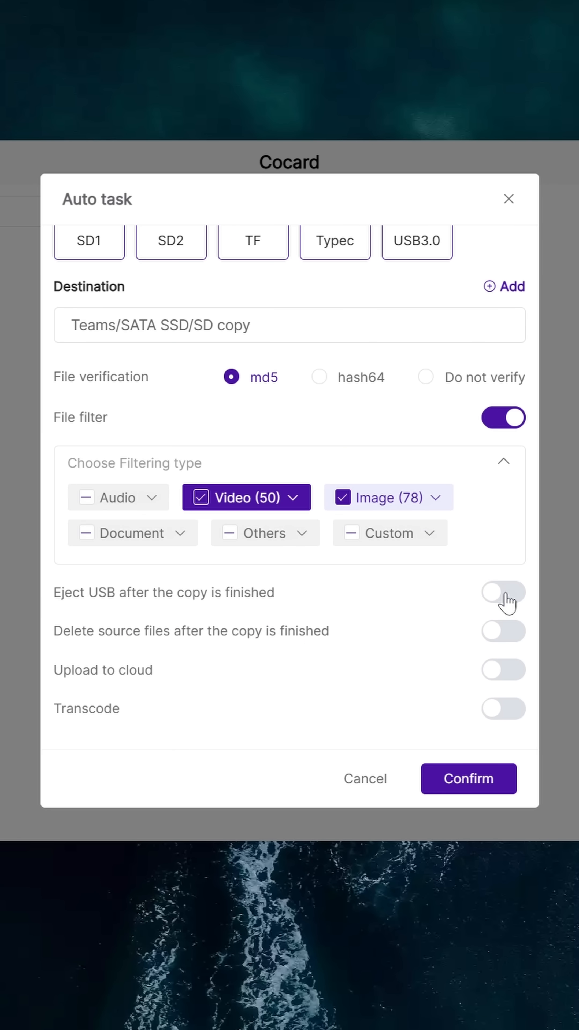
Enable Eject USB so the drive ejects once the auto copy finishes
{"action": "left_click", "coordinate": [503, 592]}
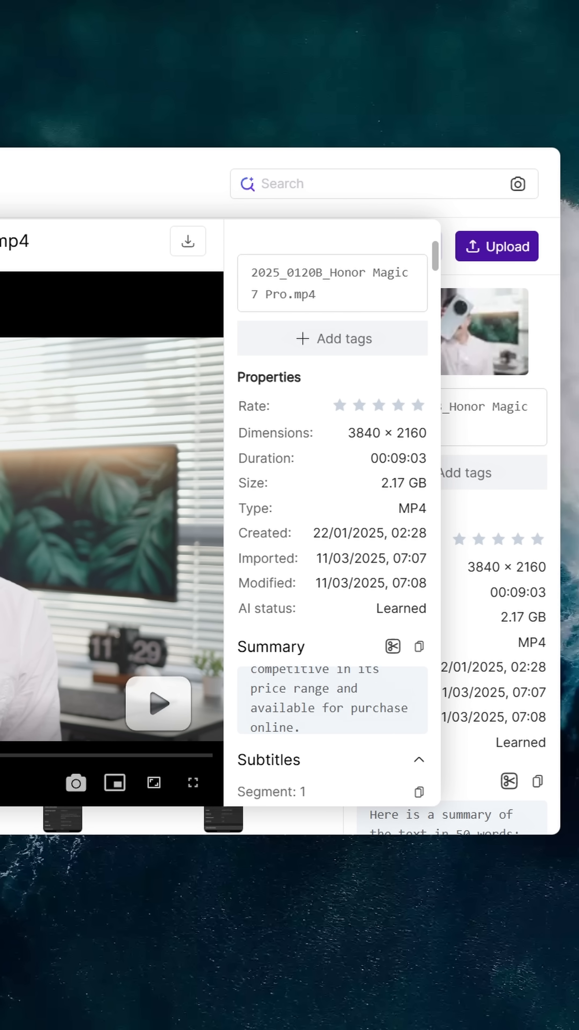
Scroll the video's detail panel through Properties, Summary and Subtitles
{"action": "scroll", "scroll_direction": "down", "scroll_amount": 3}
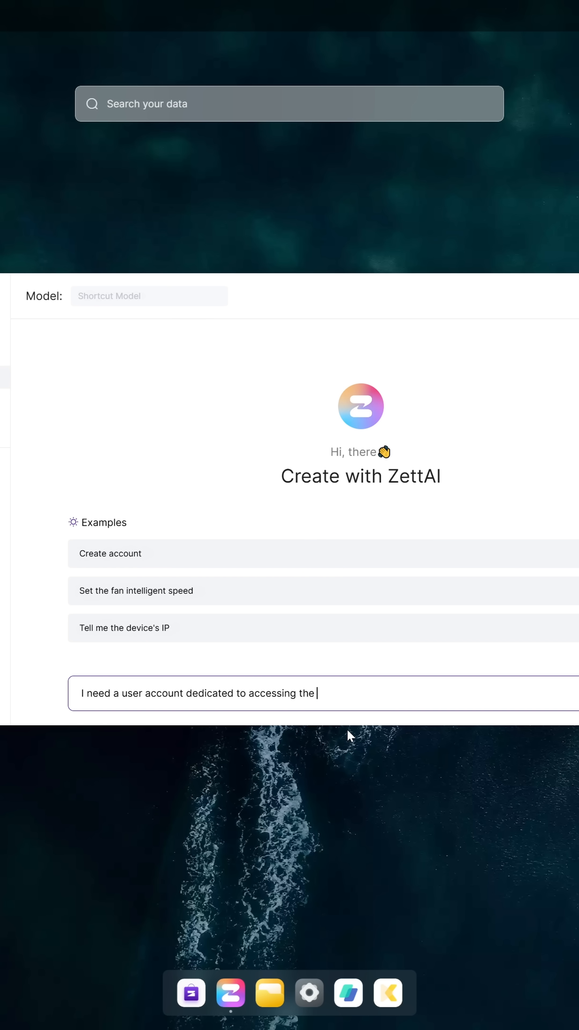
Send the dedicated user-account request to the ZettAI assistant
{"action": "key", "text": "Return"}
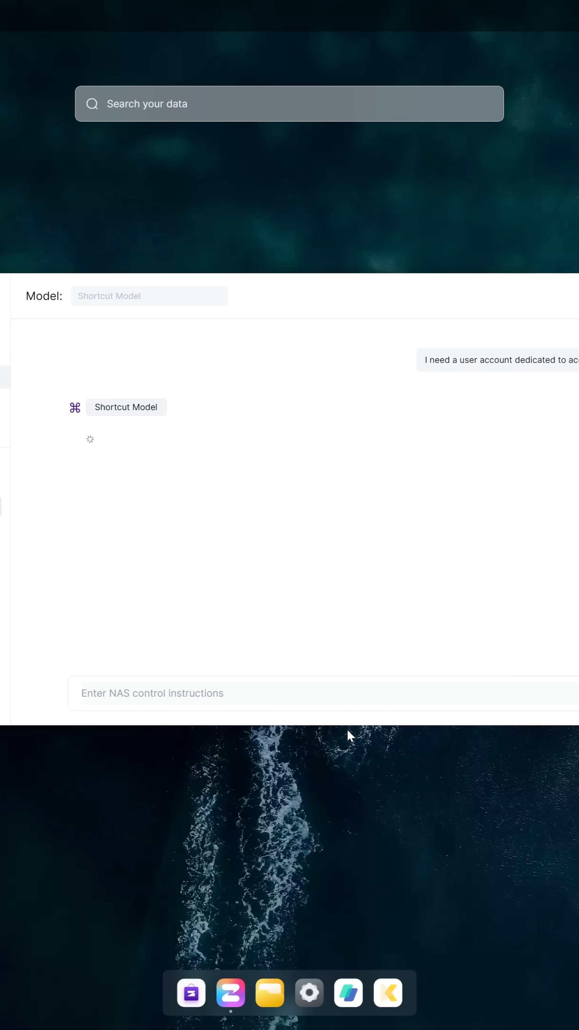